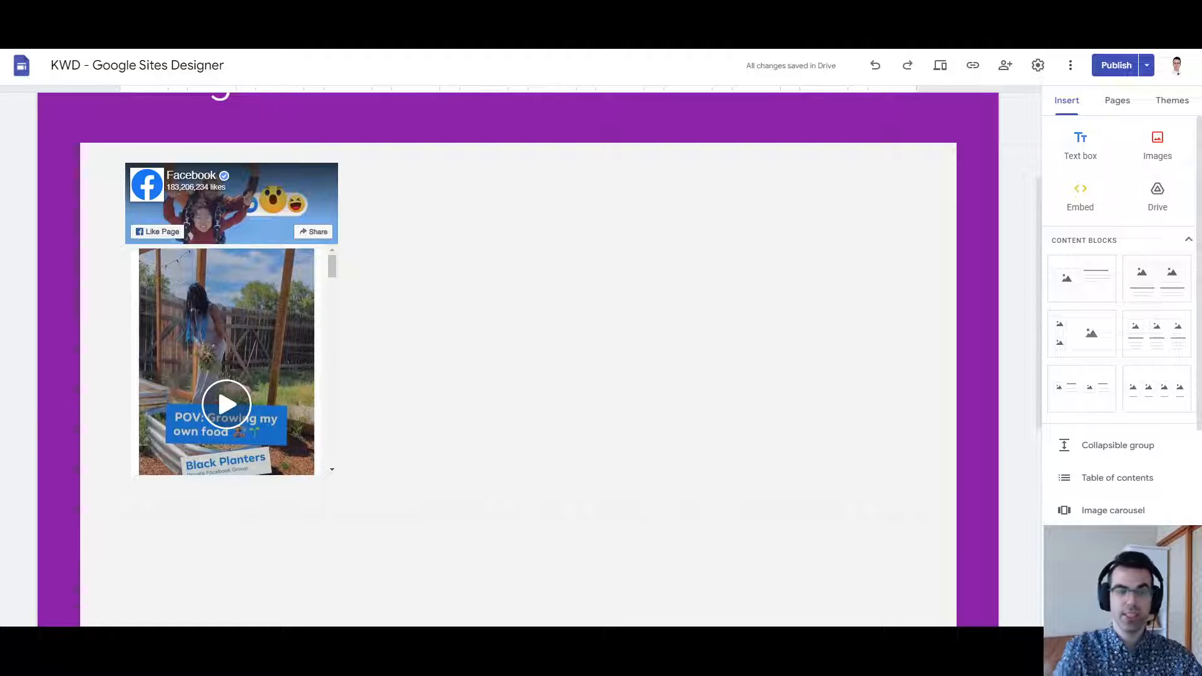
Review the Page Plugin settings for facebook.com/facebook, get its code, and return to Google Sites
scroll(up, 3)
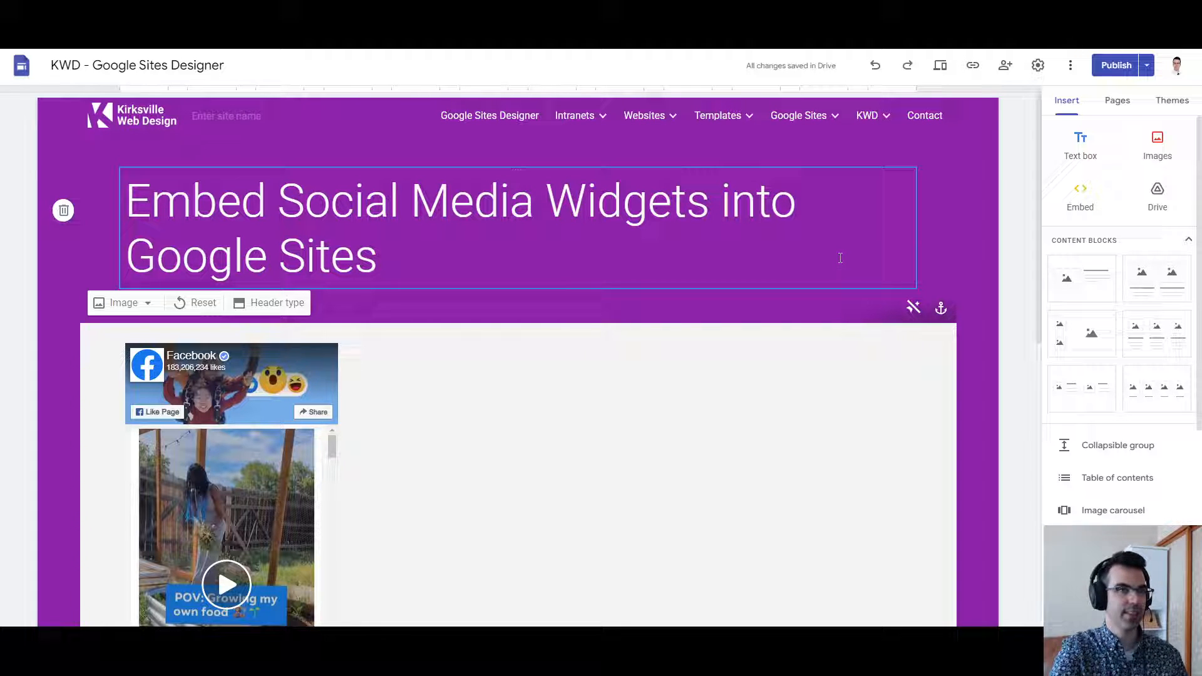
click(989, 244)
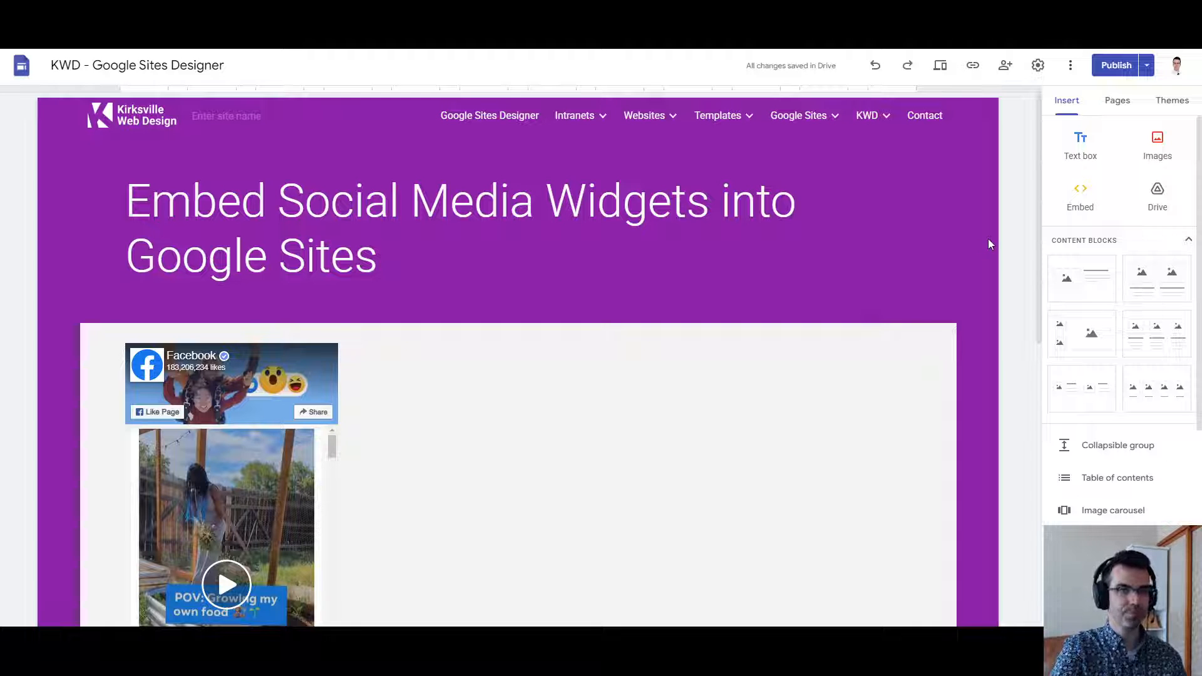
click(238, 472)
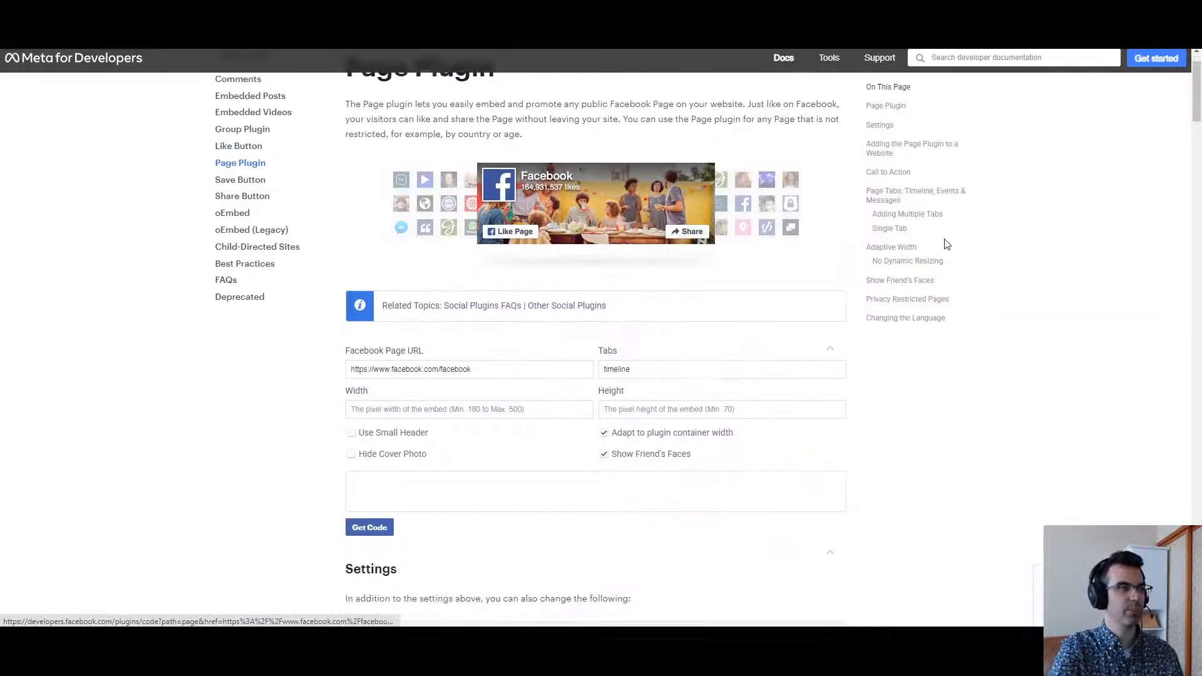
scroll(up, 3)
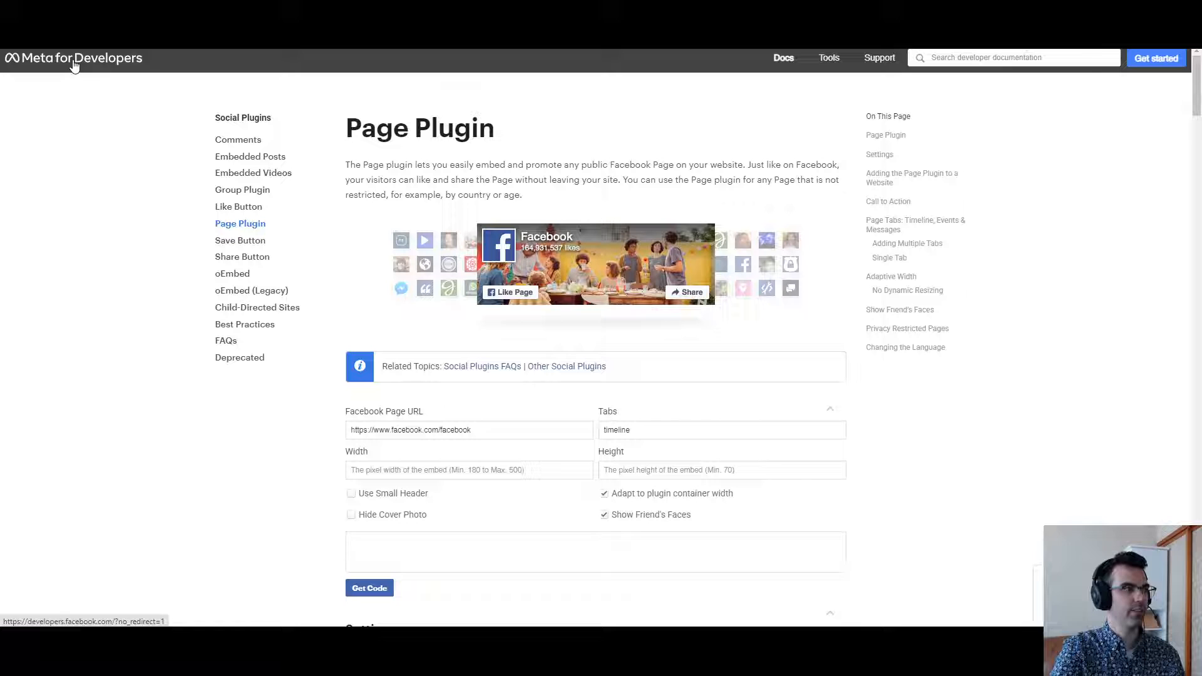
double_click(418, 128)
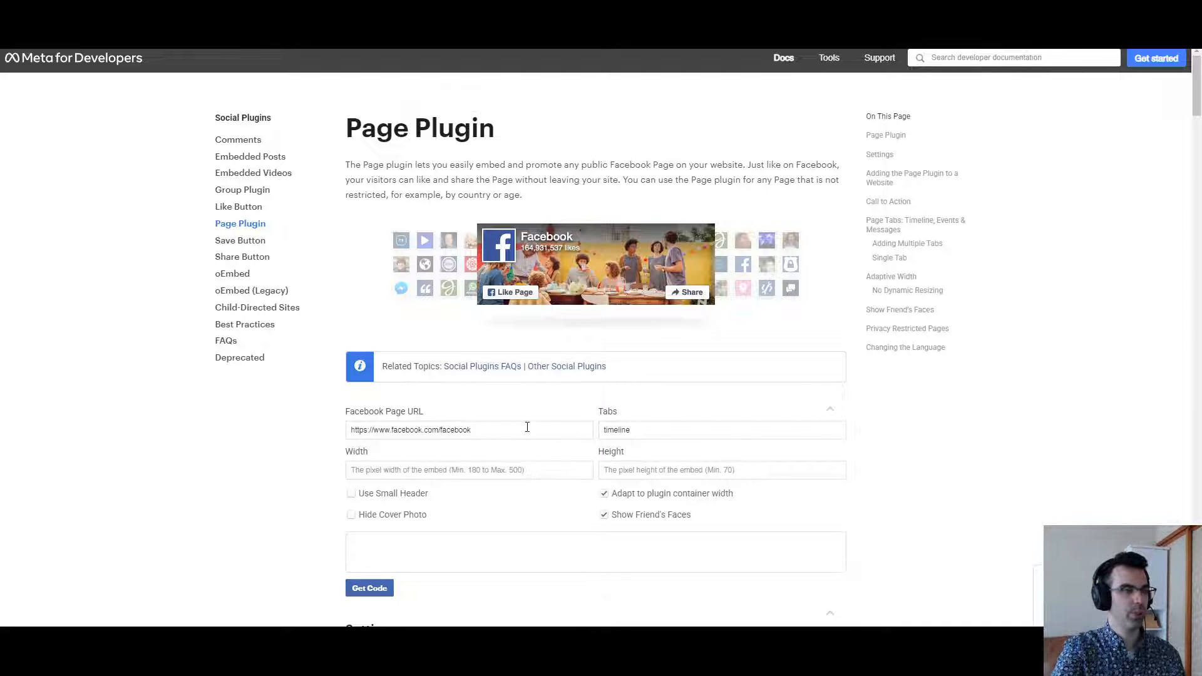
scroll(down, 3)
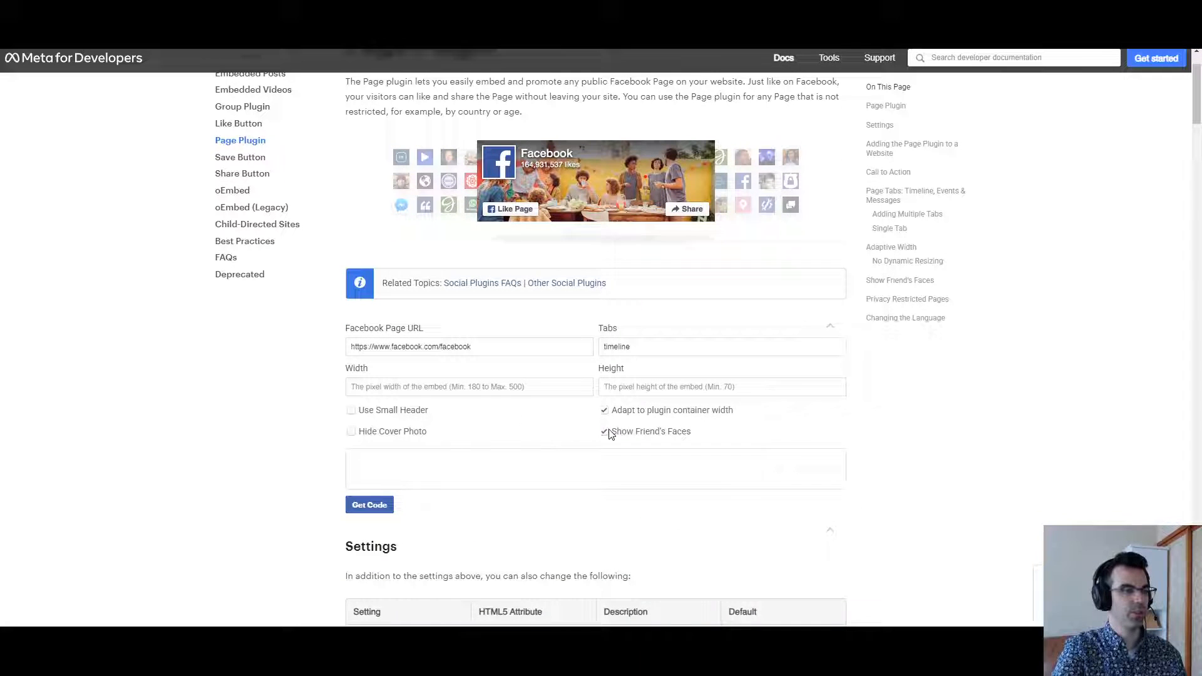
click(368, 505)
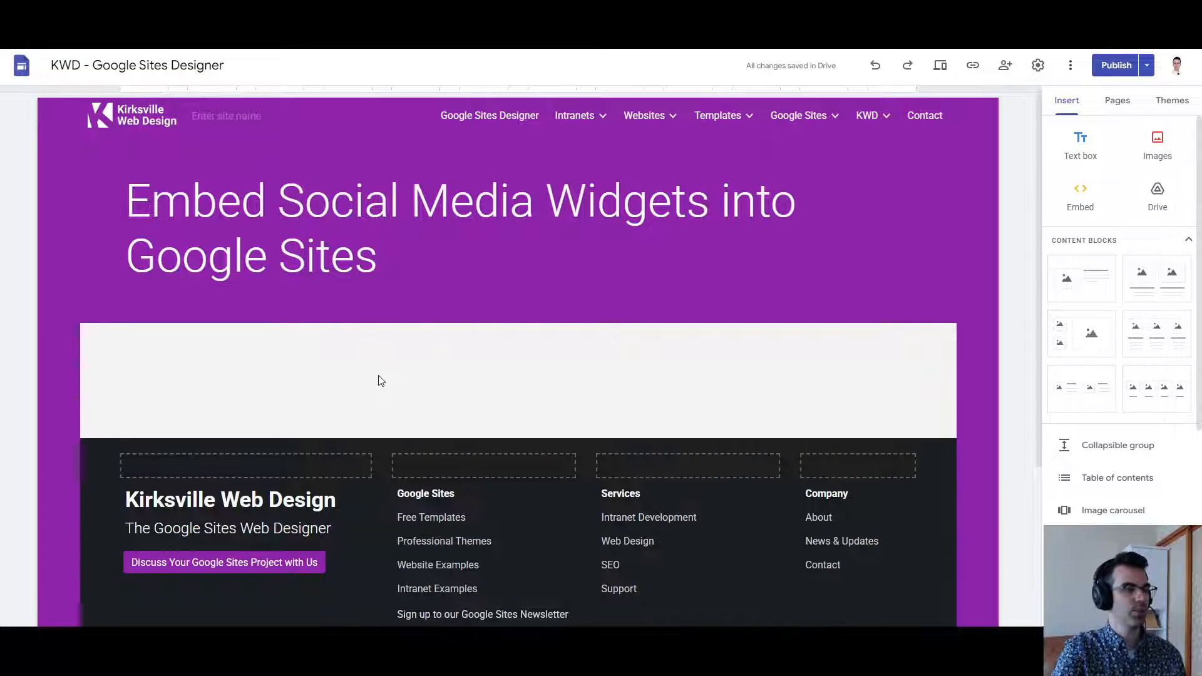
Insert the Facebook page embed code into the empty section beneath the title
click(377, 380)
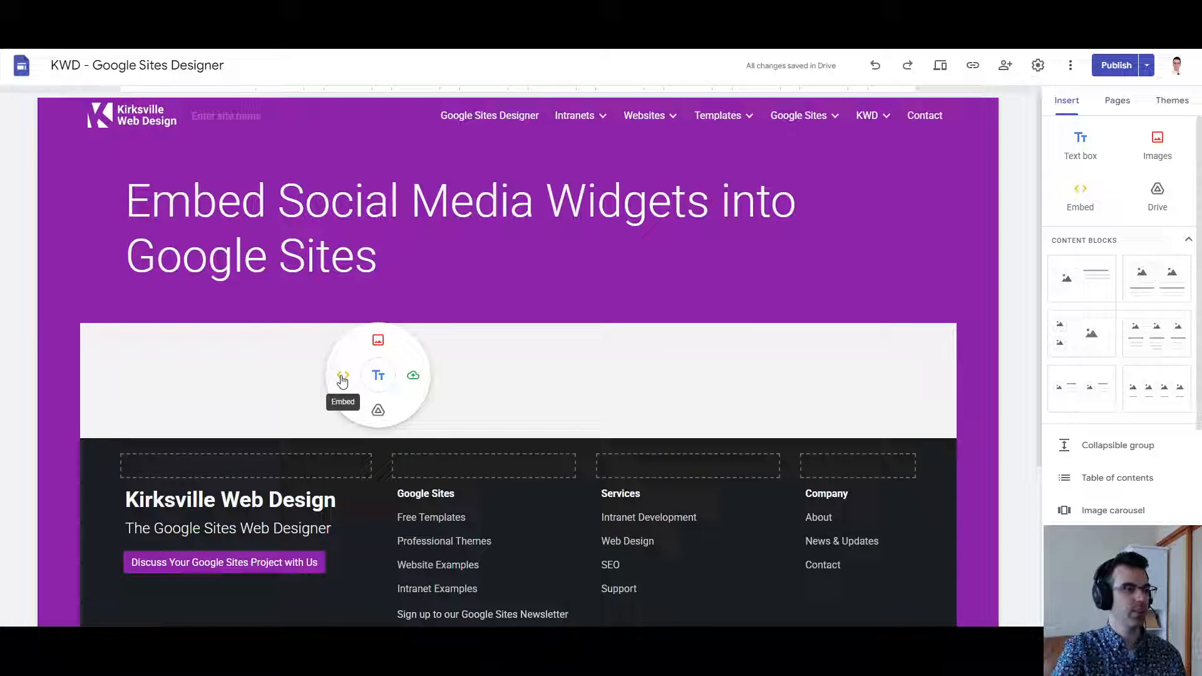
click(343, 375)
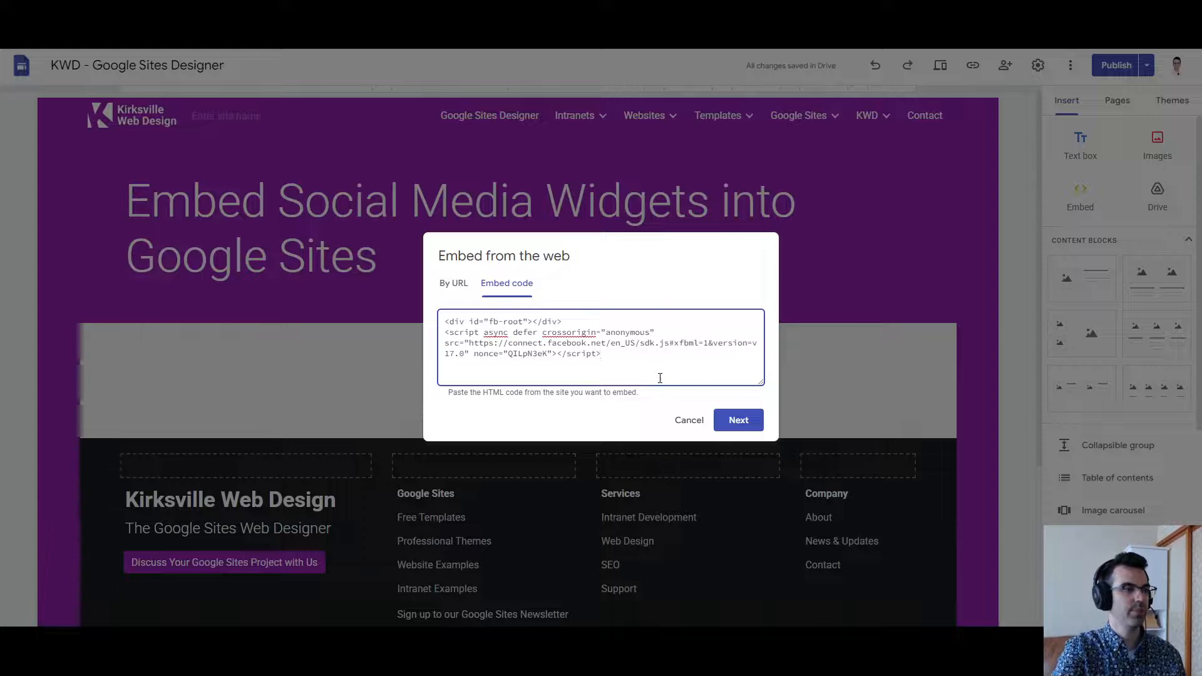
click(736, 419)
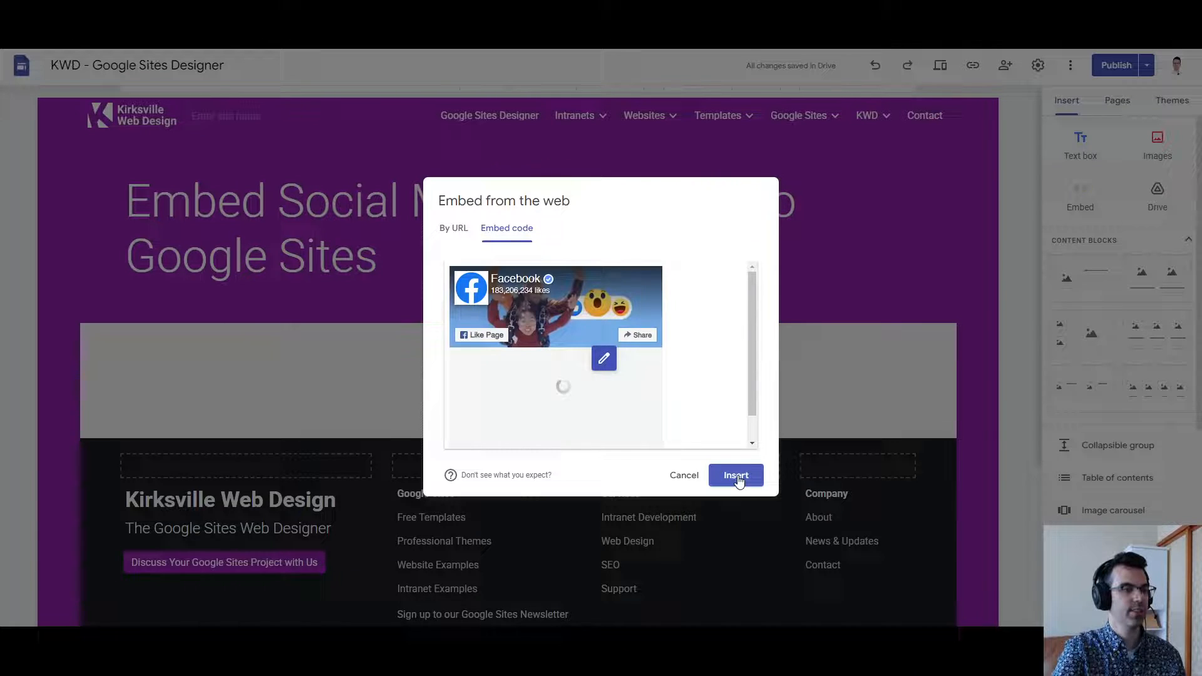
click(735, 476)
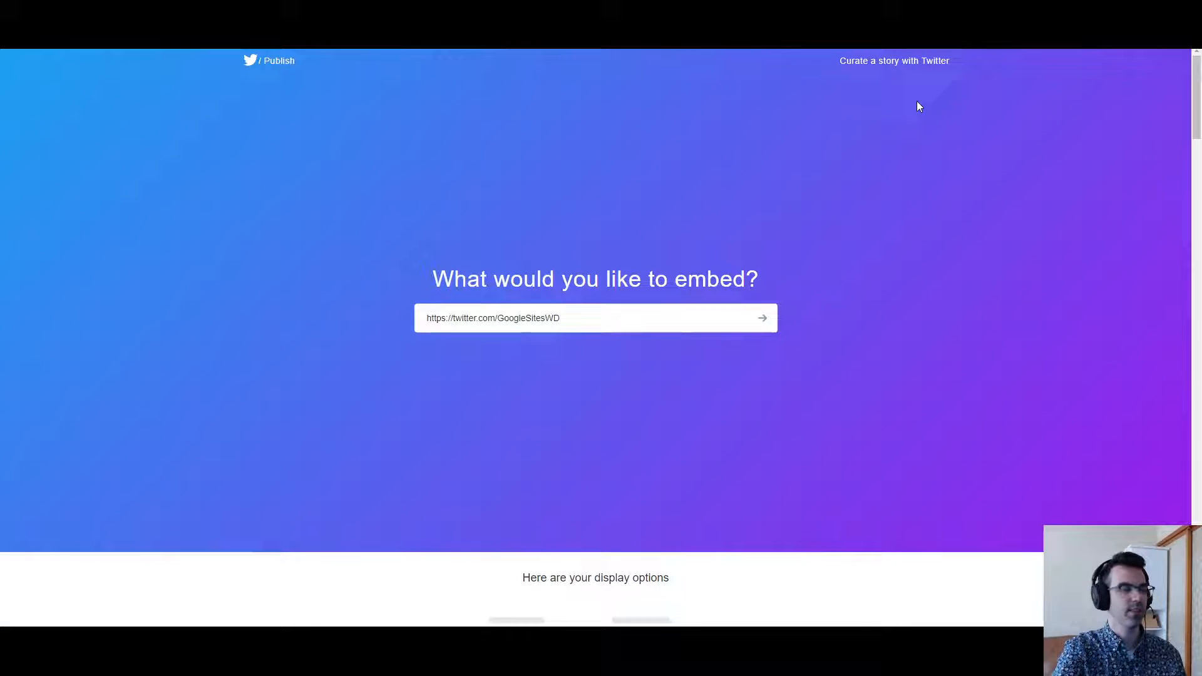
mouse_move(976, 276)
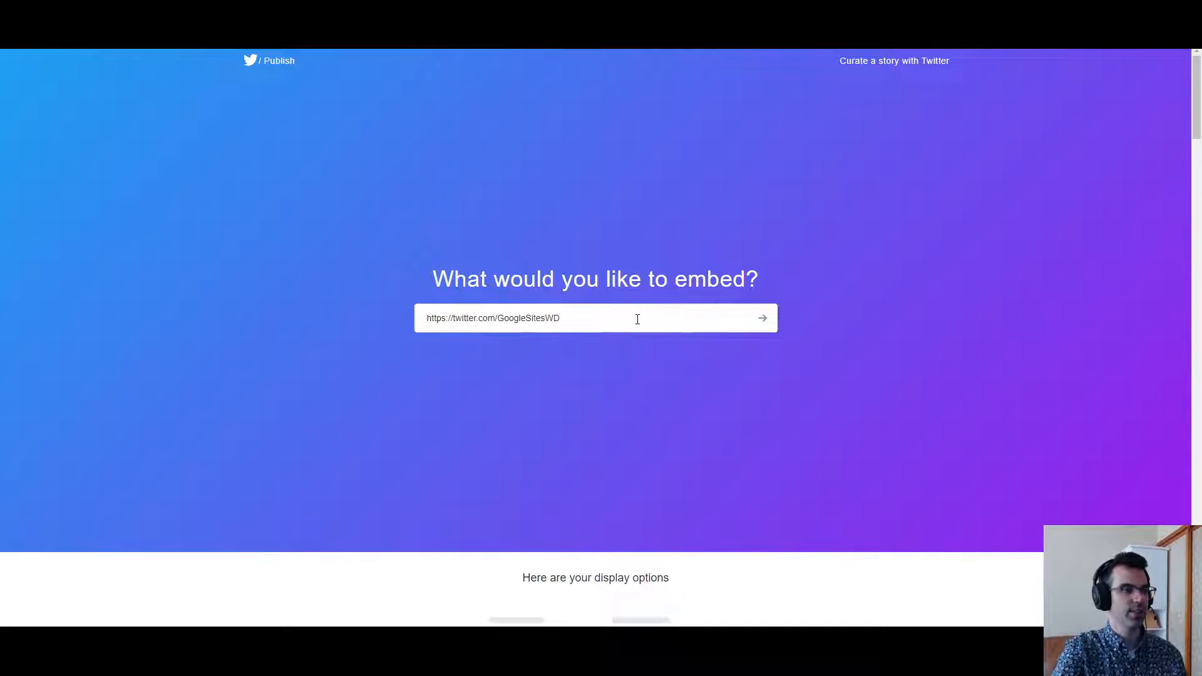
mouse_move(859, 386)
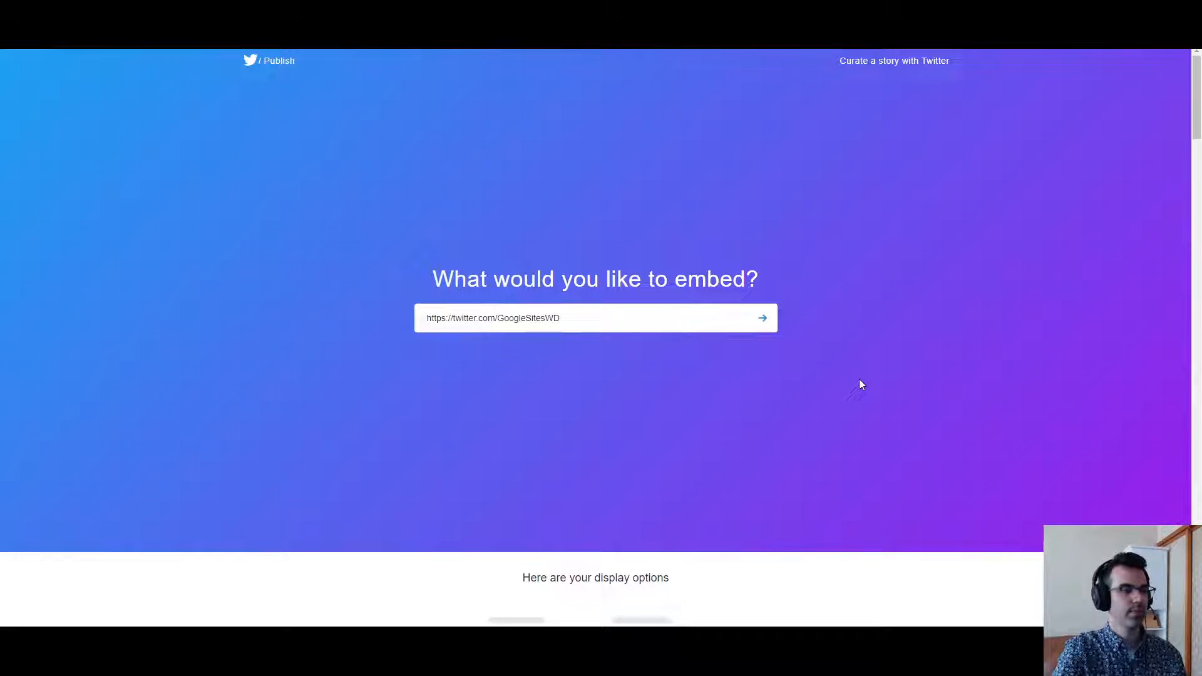
scroll(down, 3)
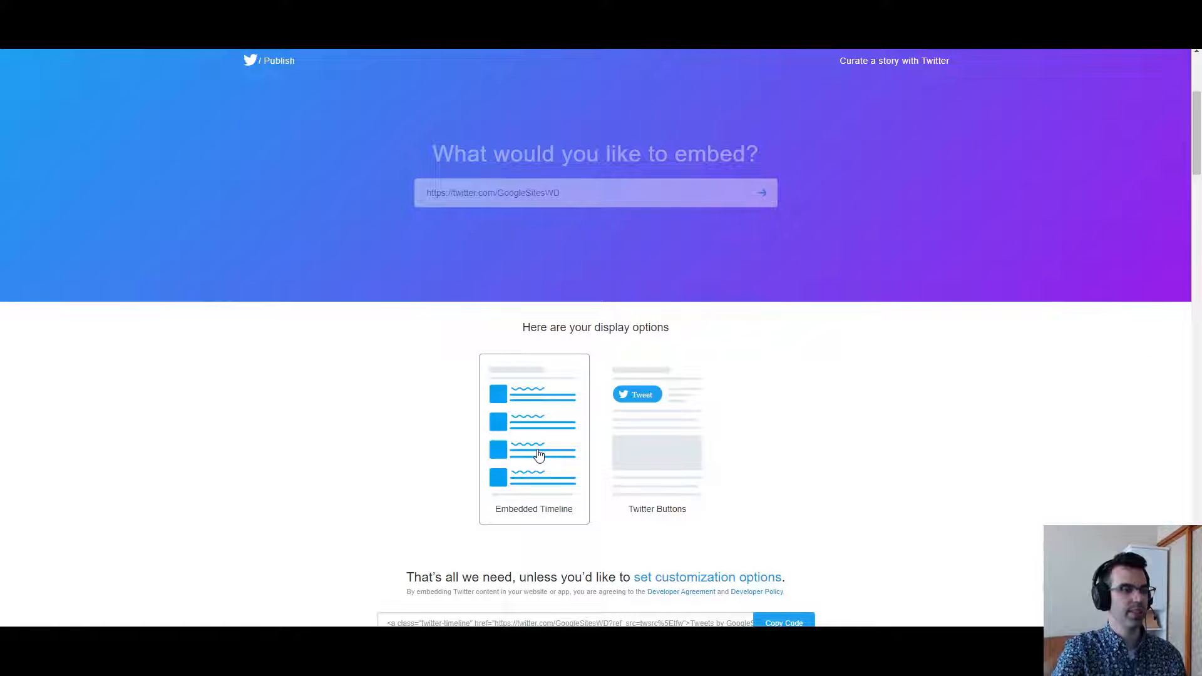
scroll(down, 3)
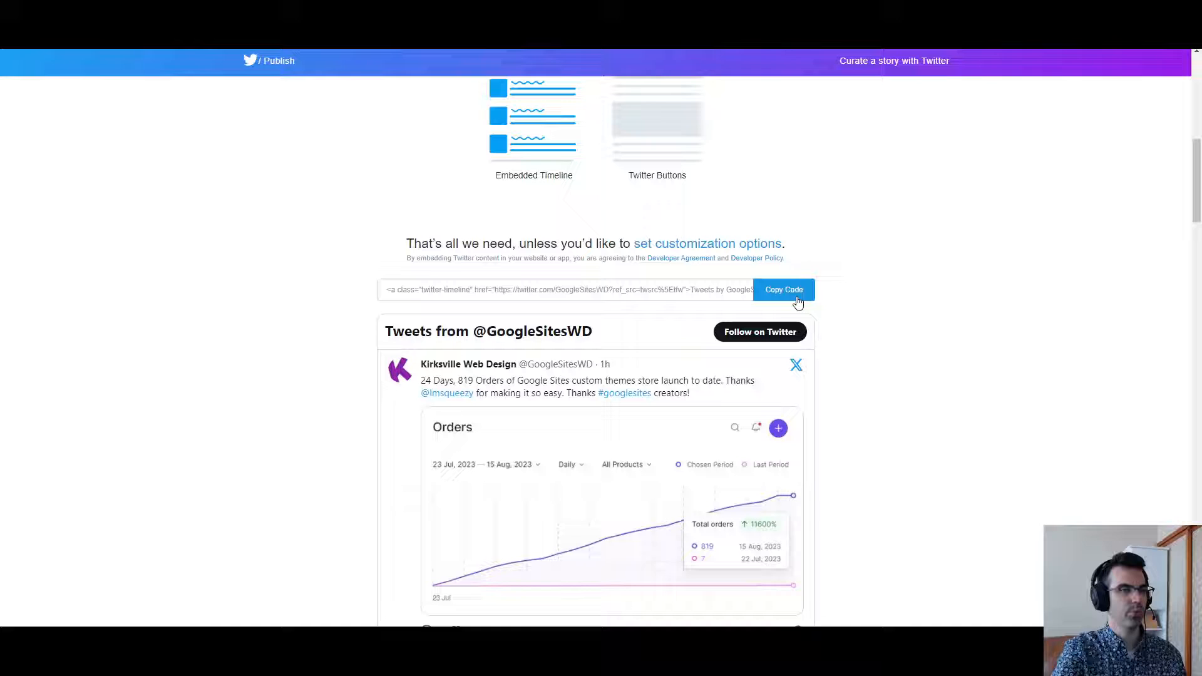
scroll(down, 3)
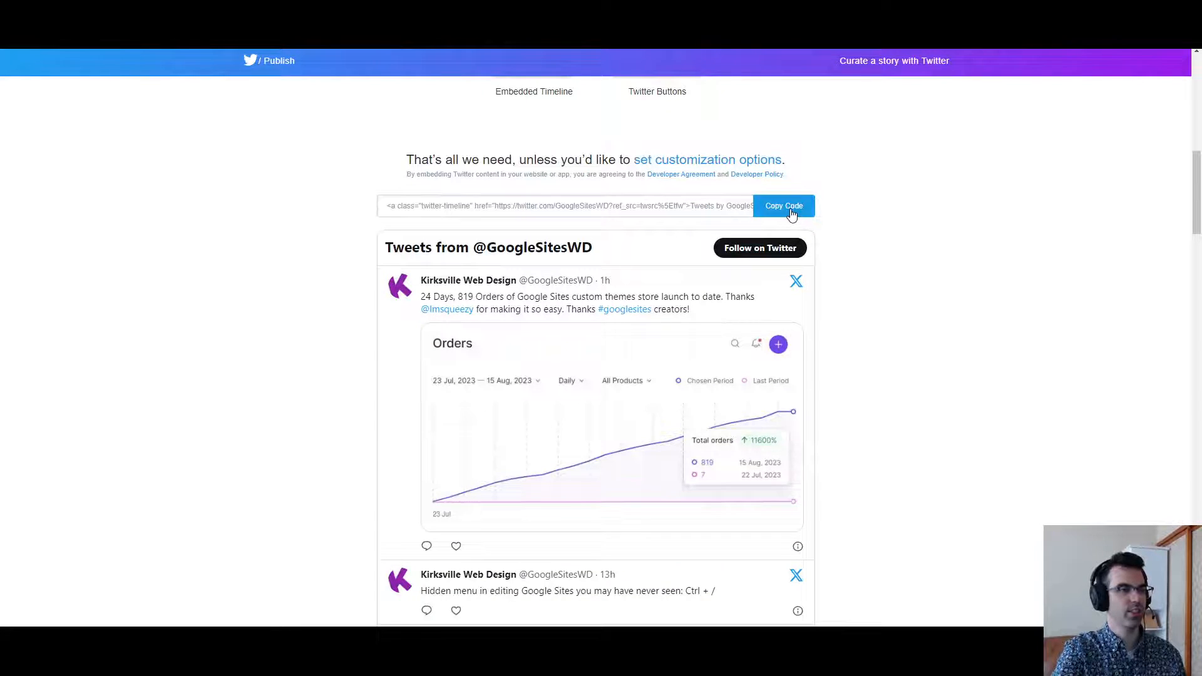
click(782, 205)
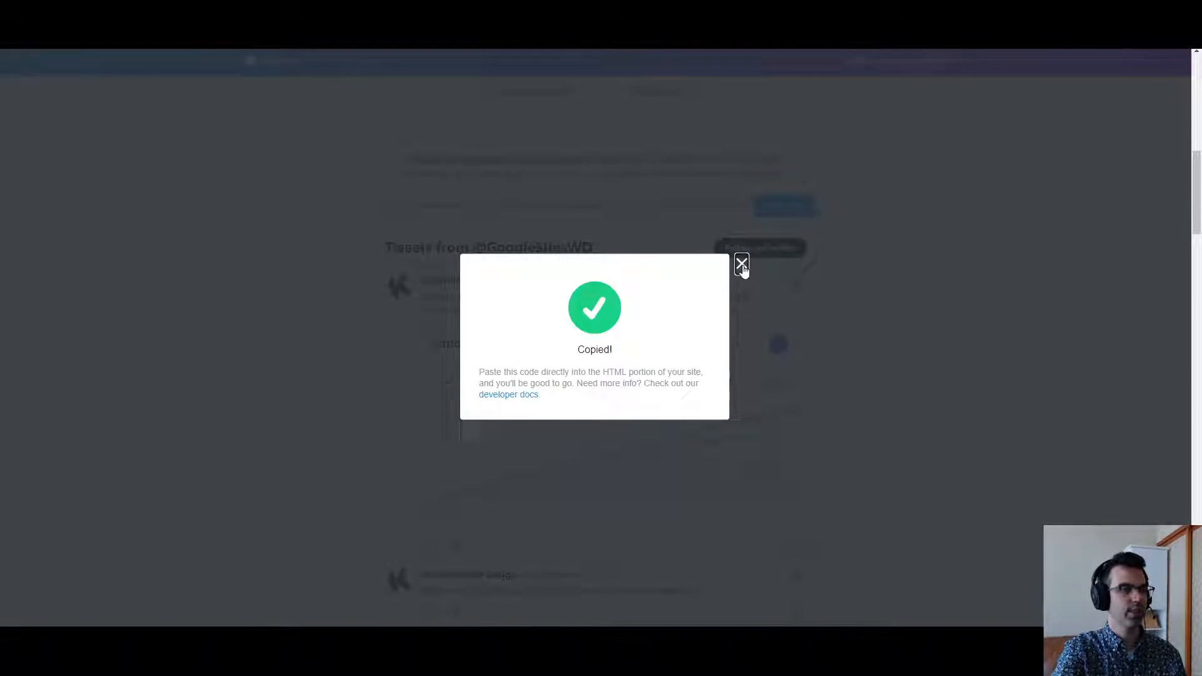
click(740, 262)
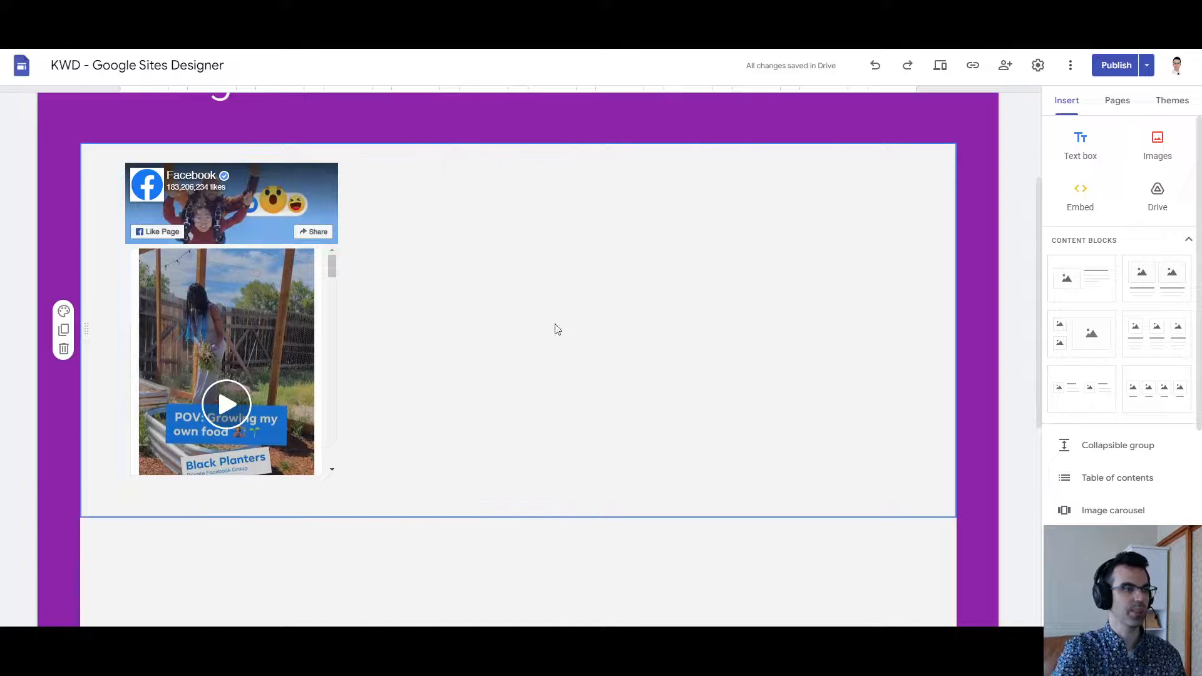
Insert the pasted Twitter timeline embed code beside the Facebook widget
click(1080, 195)
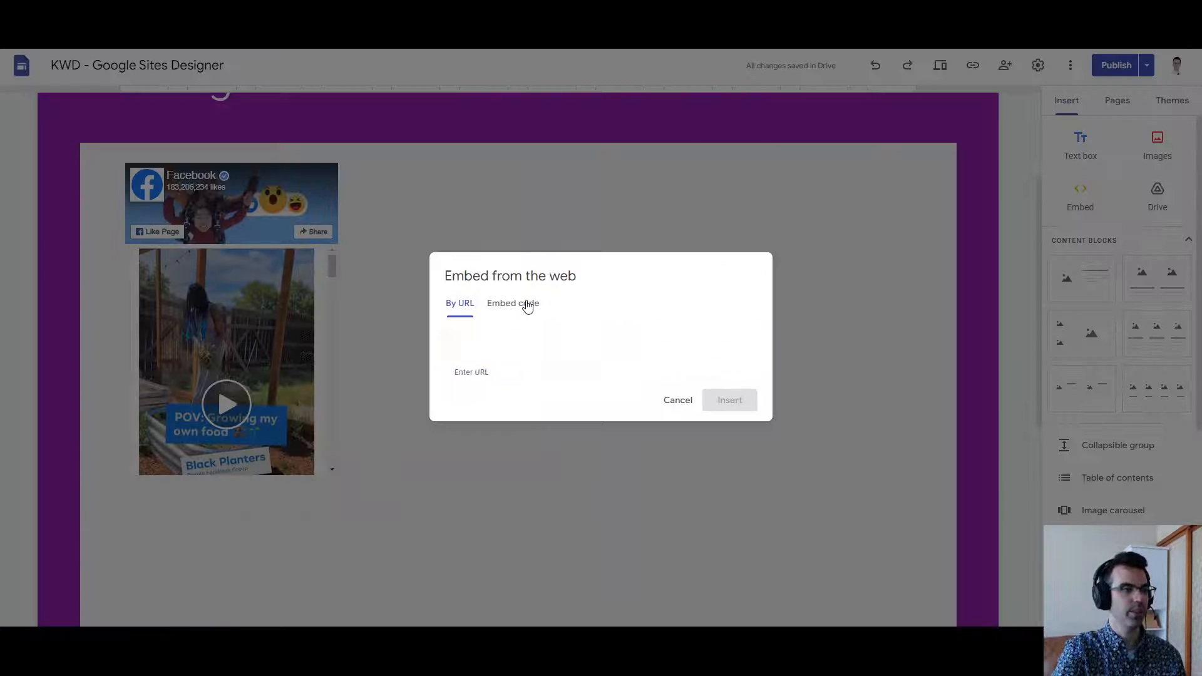
click(512, 303)
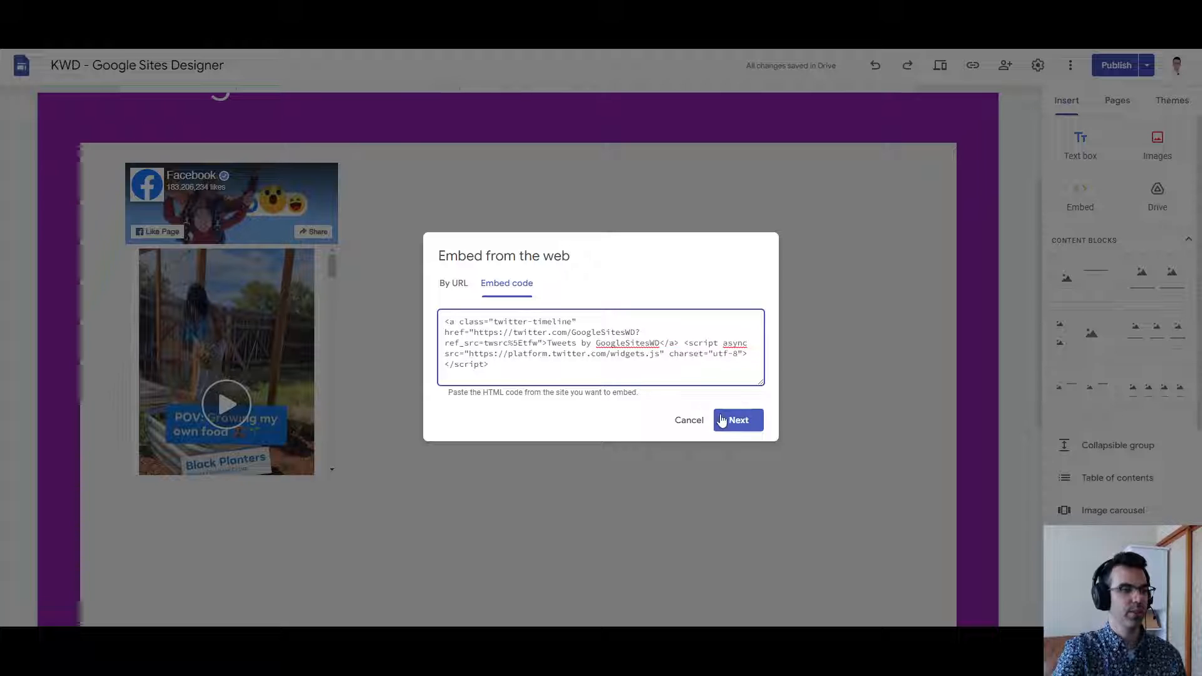
click(736, 420)
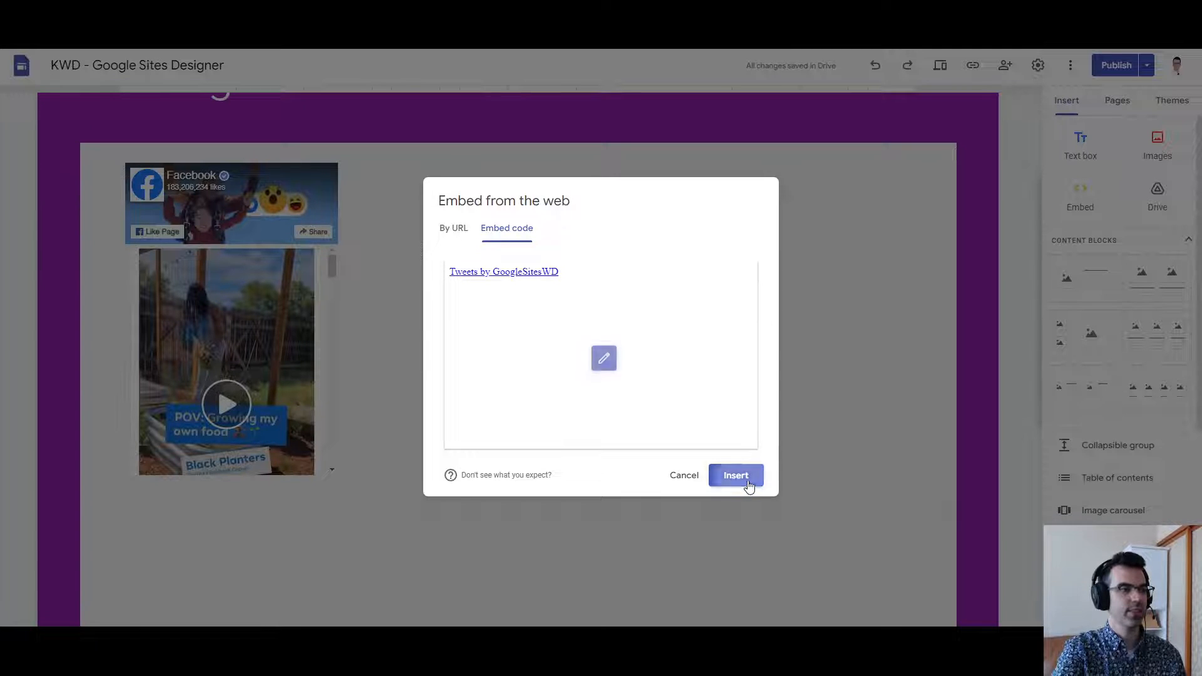
click(735, 476)
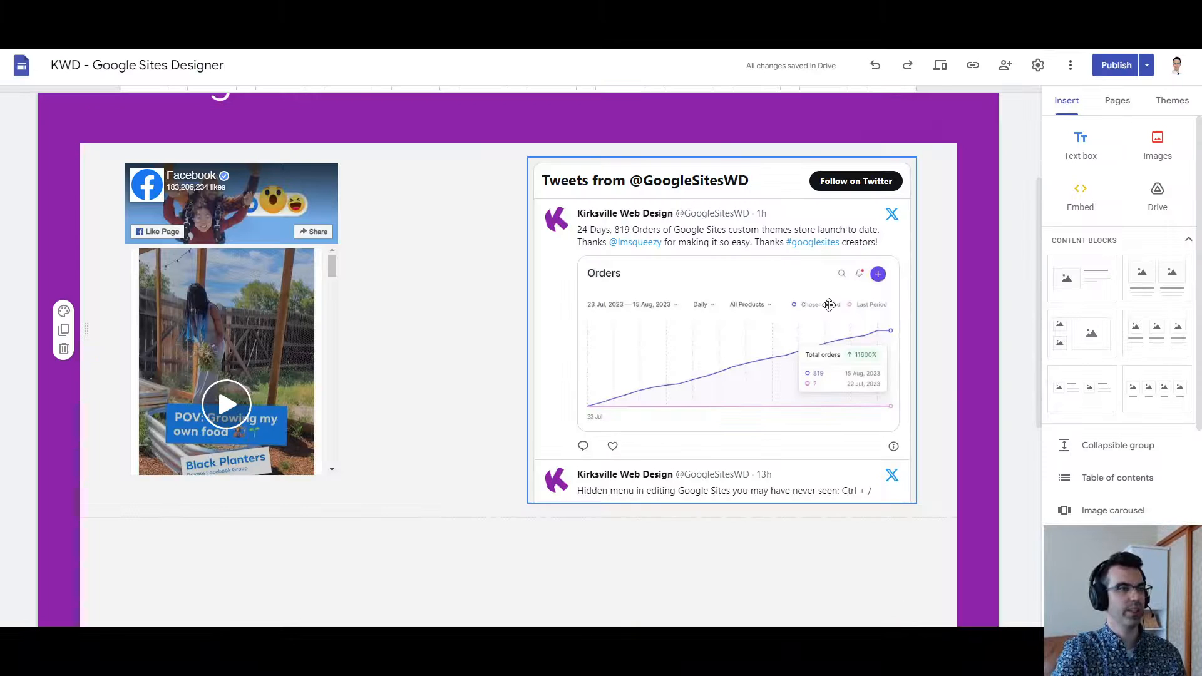
scroll(down, 3)
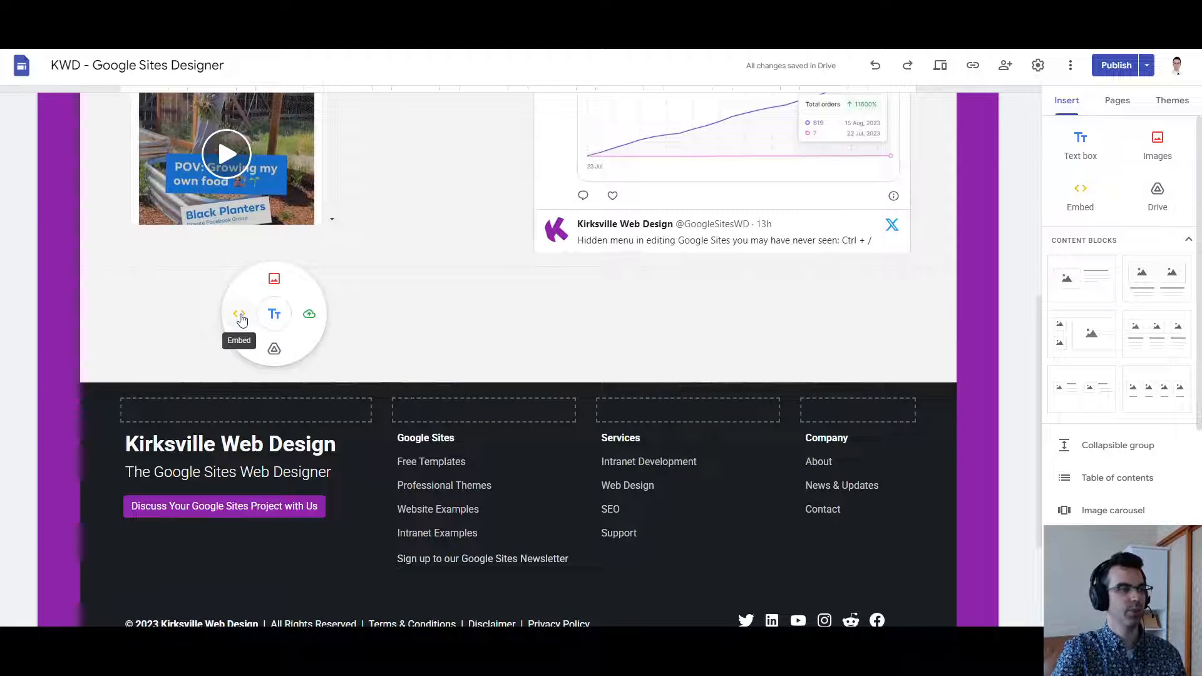
click(275, 314)
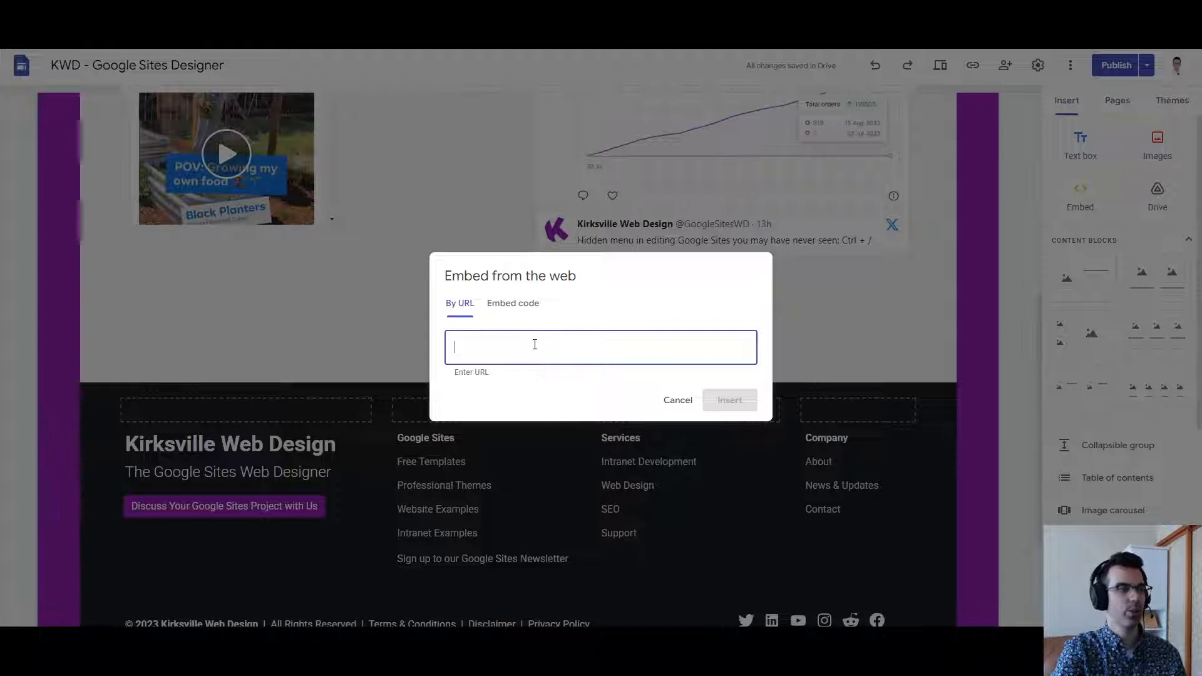
text(https://www.instagram.com/kirksvillewebdesign/embed/)
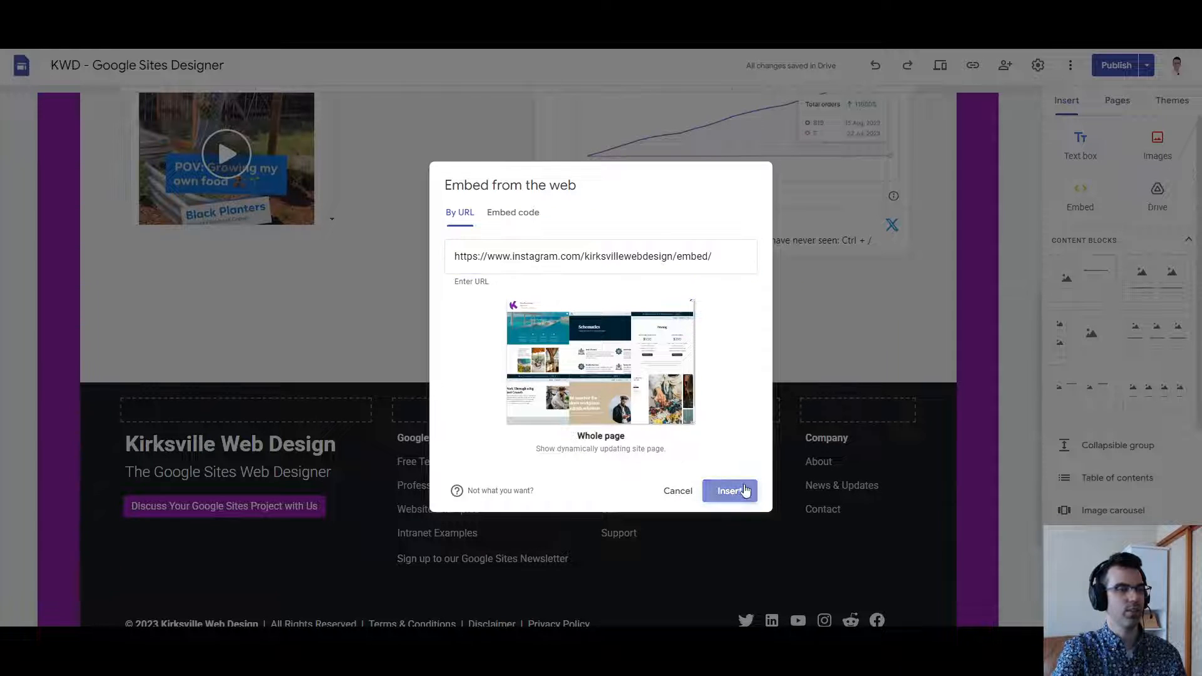
click(728, 491)
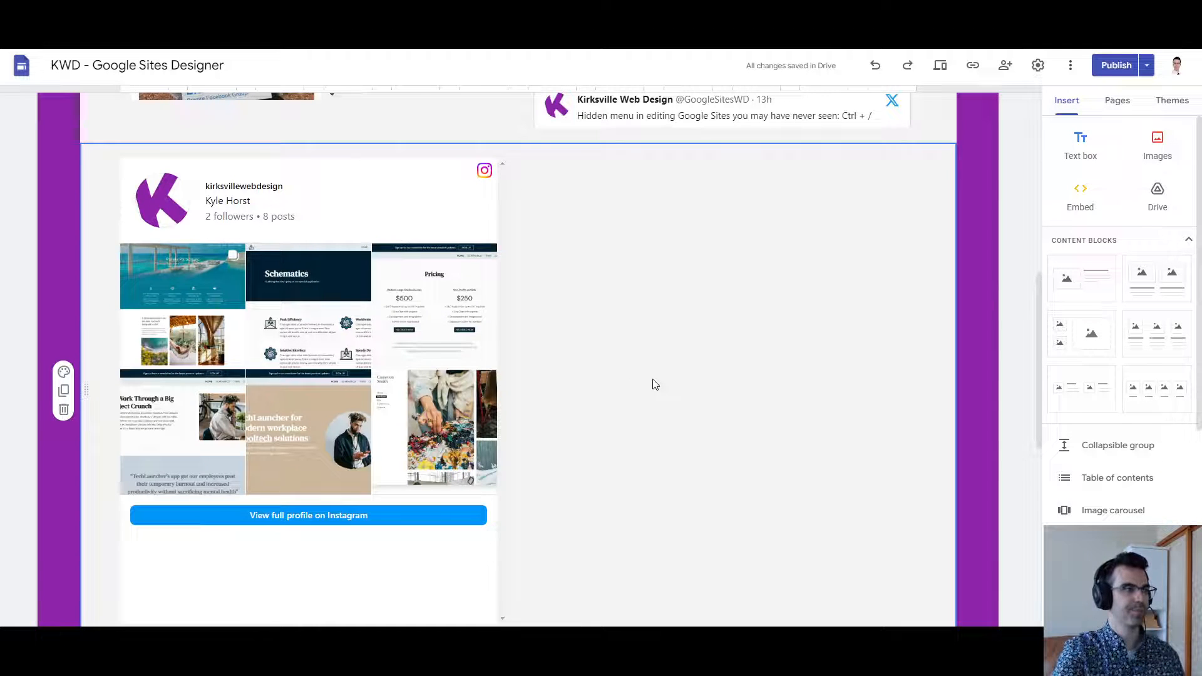
scroll(up, 3)
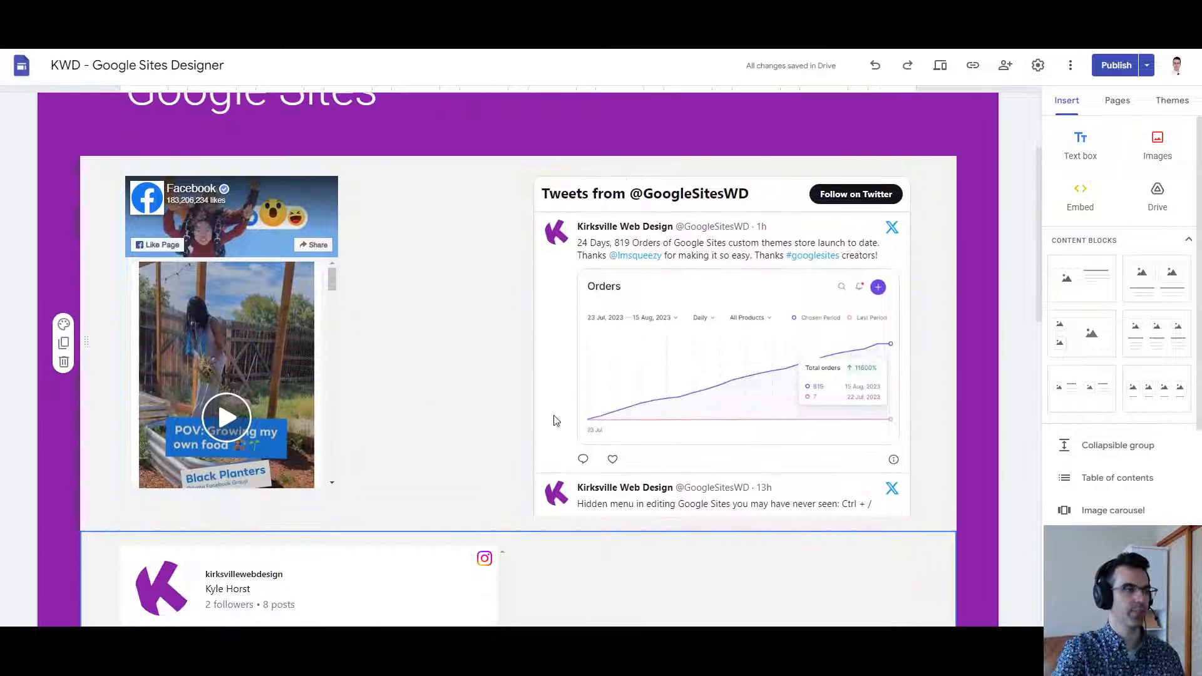
scroll(down, 3)
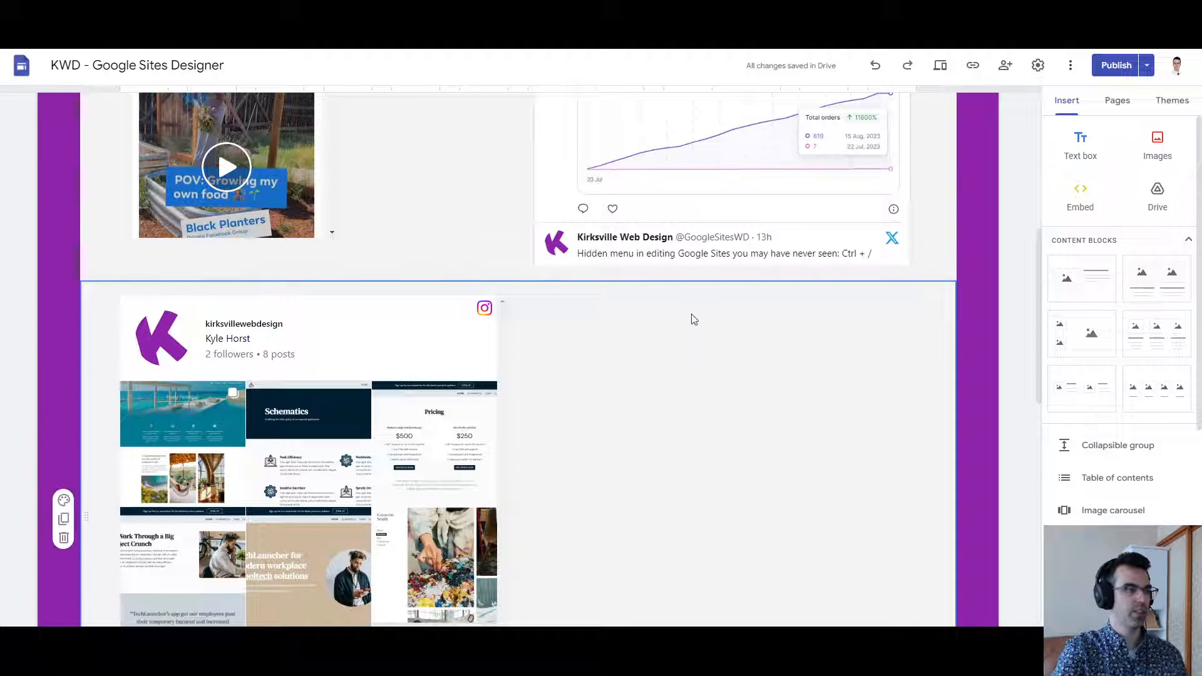
scroll(down, 3)
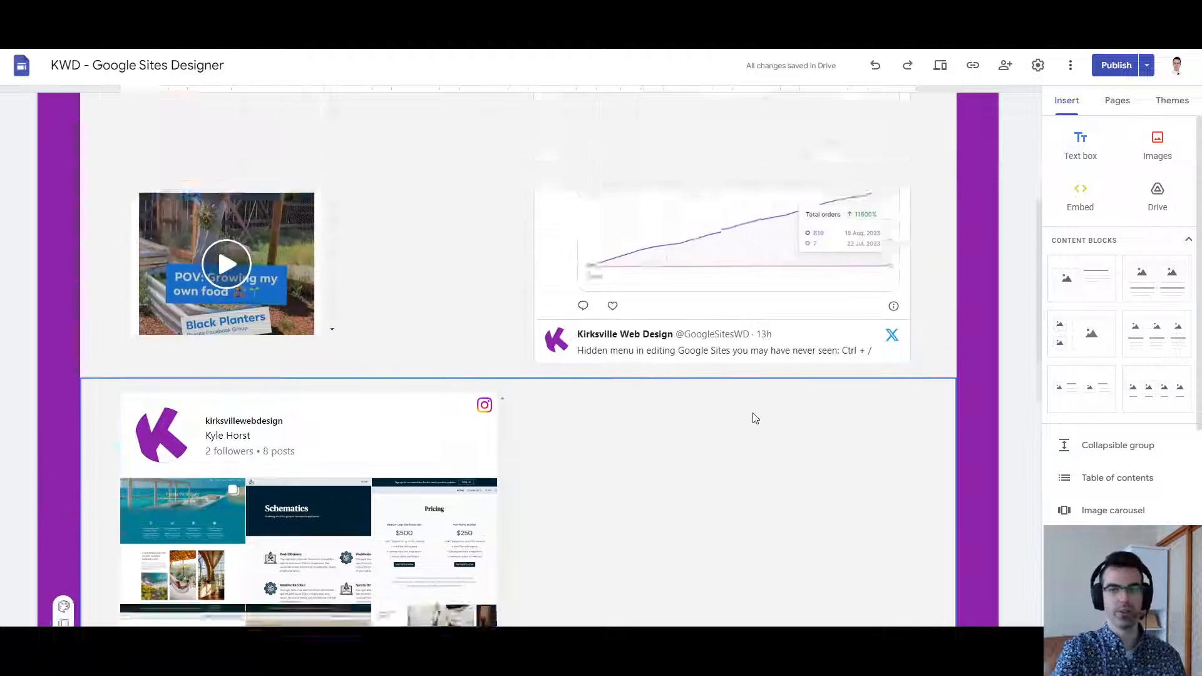
scroll(up, 3)
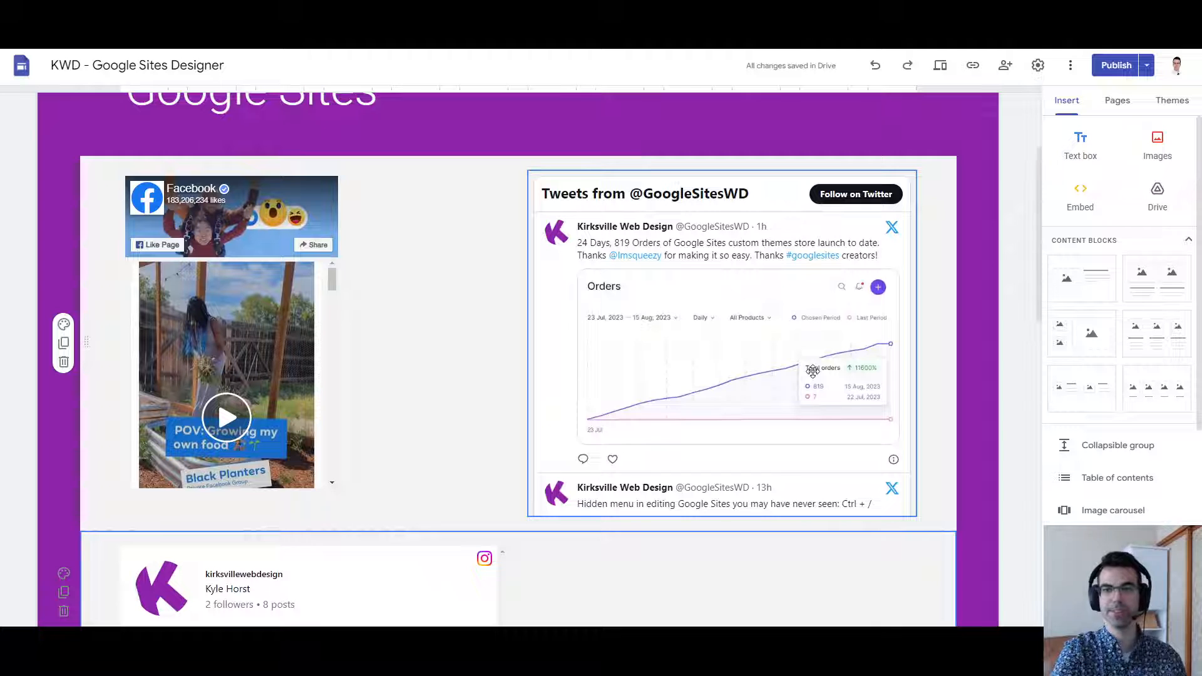
mouse_move(1004, 400)
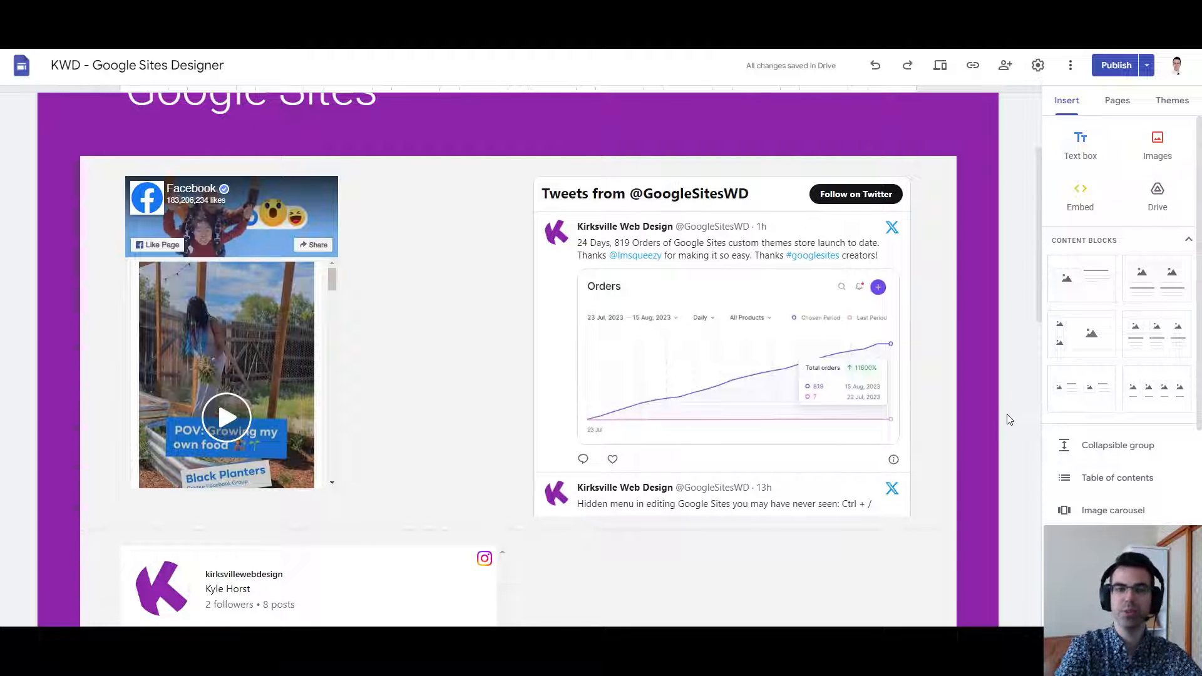
mouse_move(1030, 388)
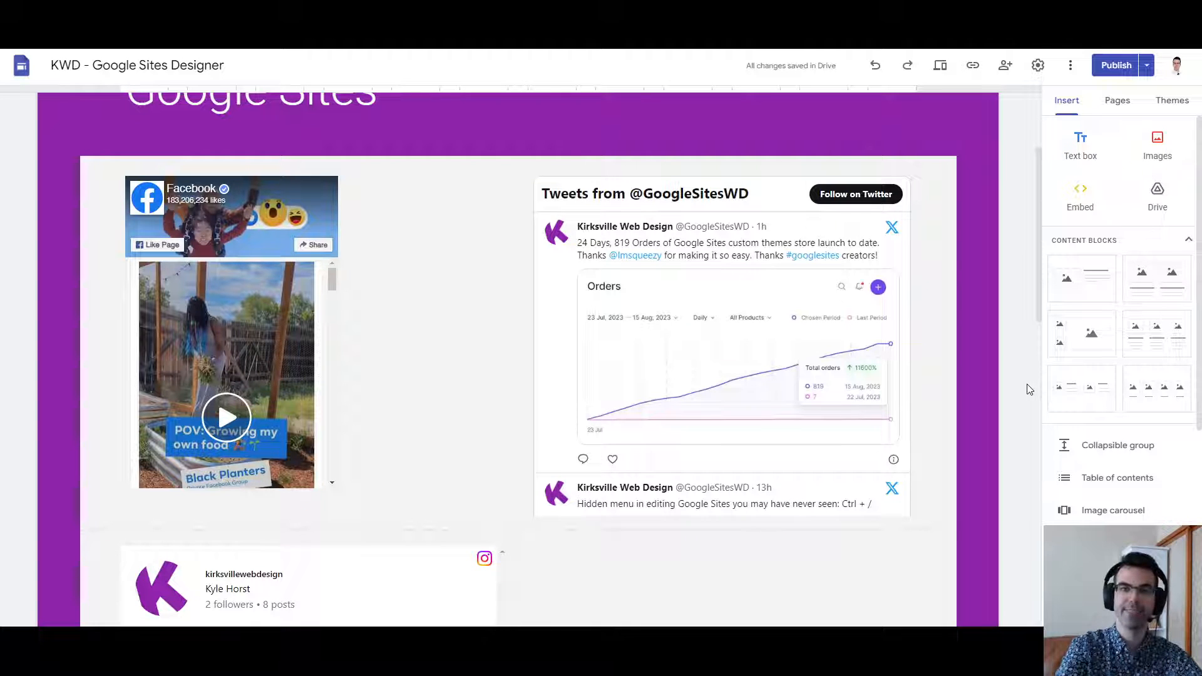